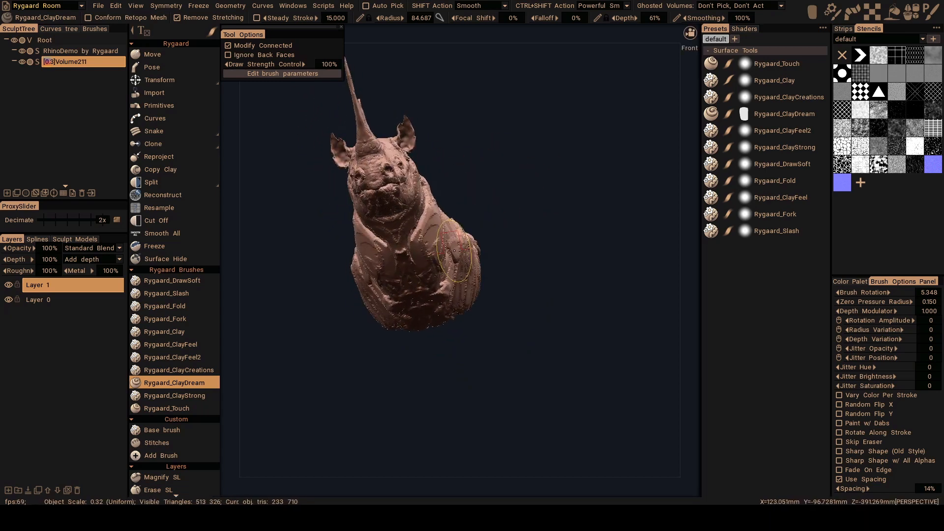
# Pick the Rygaard Move tool to push and pull the torso and rear masses.
pyautogui.click(154, 54)
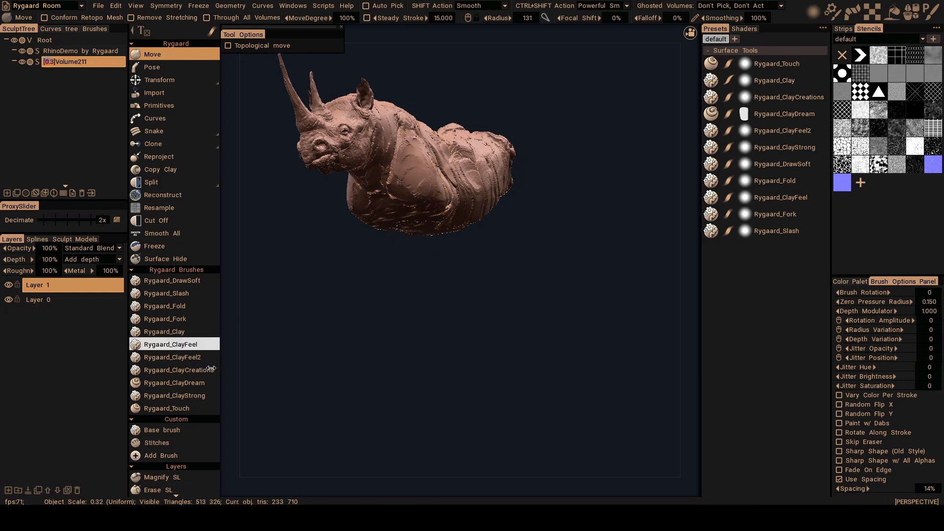
# Switch to the Rygaard_ClayDream brush for clay strokes along the flank and shoulder.
pyautogui.click(178, 382)
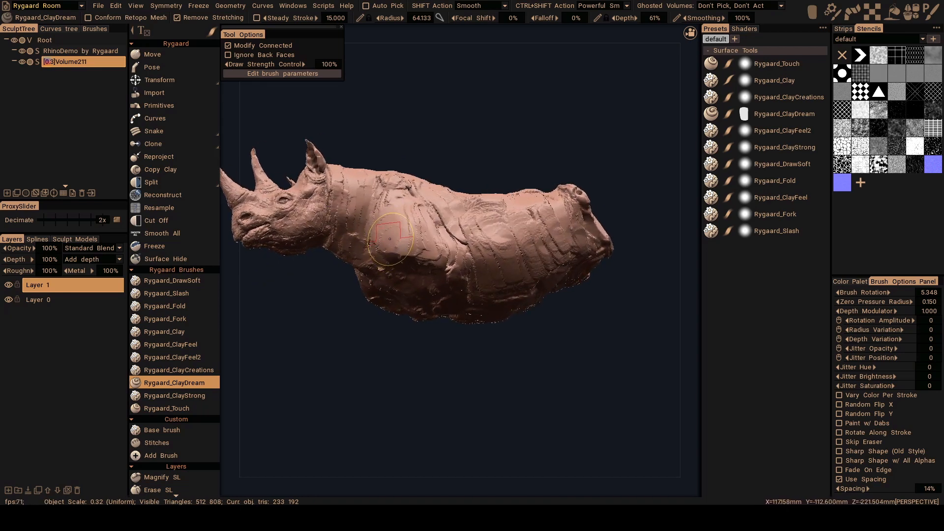
pyautogui.moveTo(390, 250)
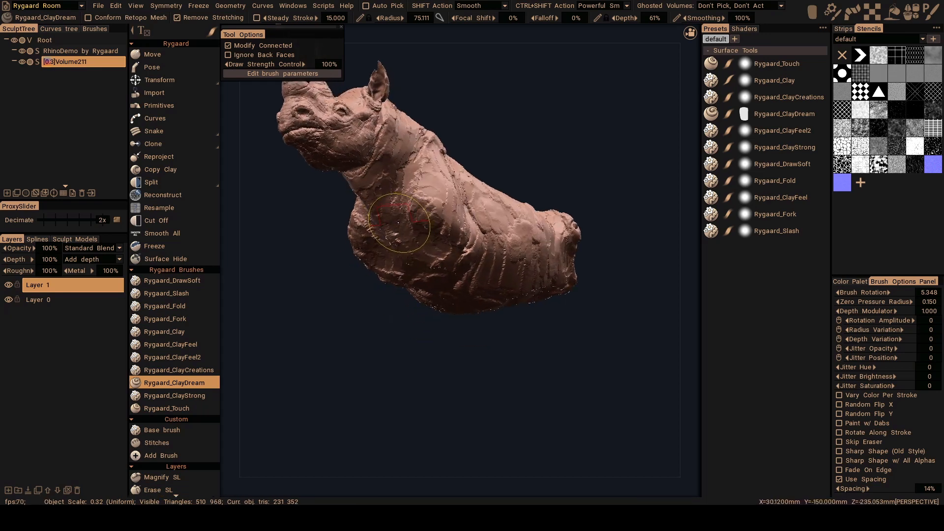
# Orbit to face the rhino head-on for further ClayDream strokes on the body.
pyautogui.moveTo(397, 223); pyautogui.dragTo(373, 177)
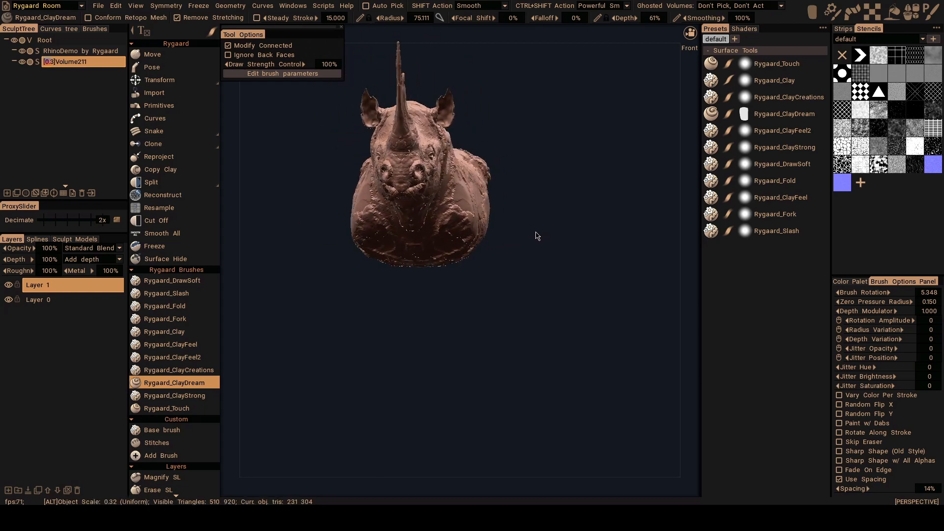
pyautogui.moveTo(415, 168); pyautogui.dragTo(373, 204)
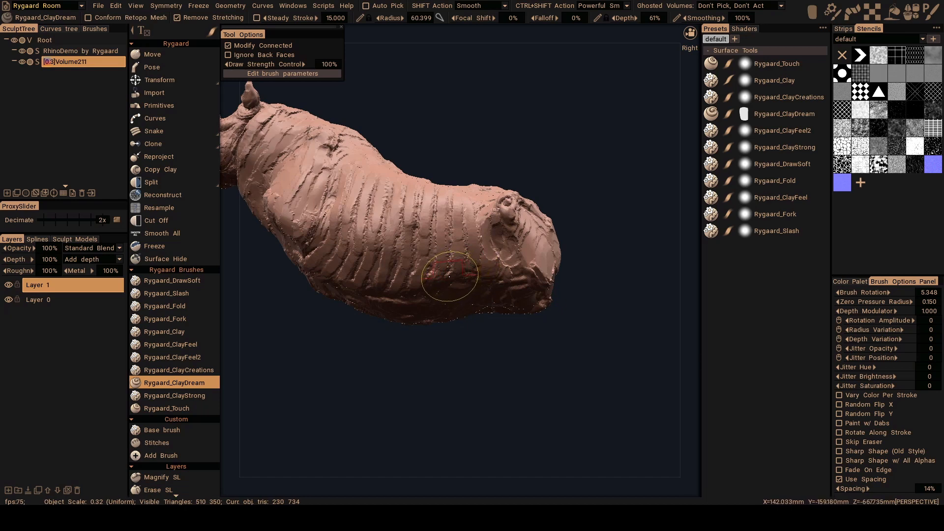
# Choose the Move tool from the left Sculpt tools panel.
pyautogui.click(153, 54)
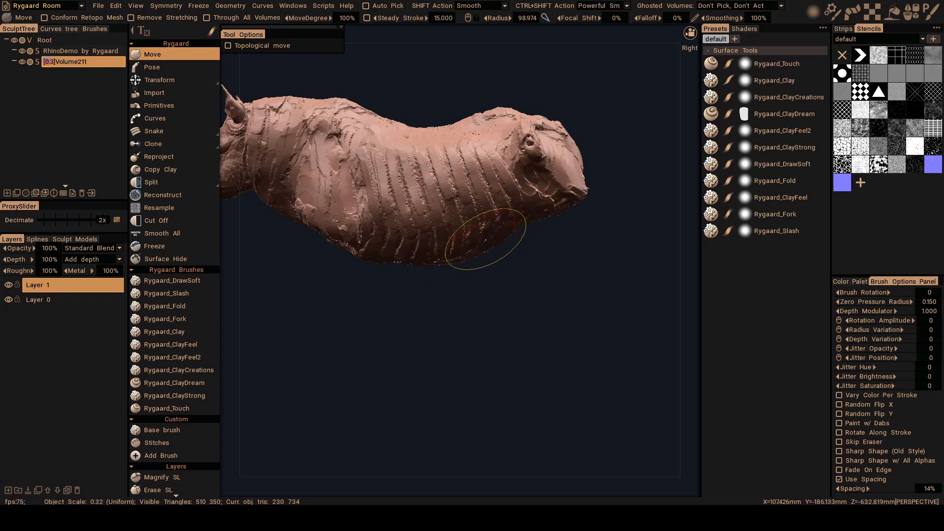
pyautogui.moveTo(505, 180)
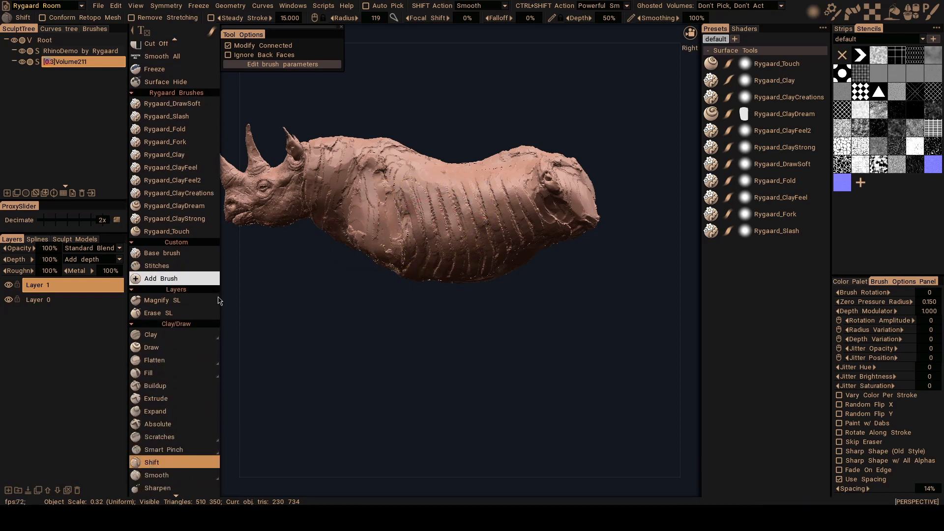
# Scroll the tool panel to reach the Shift brush for sculpting the belly.
pyautogui.scroll(-3)
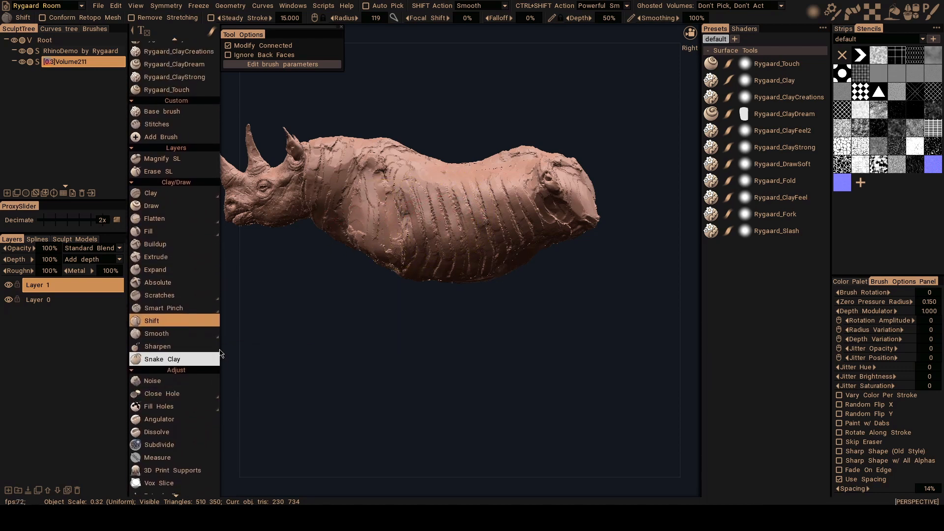
pyautogui.moveTo(158, 281)
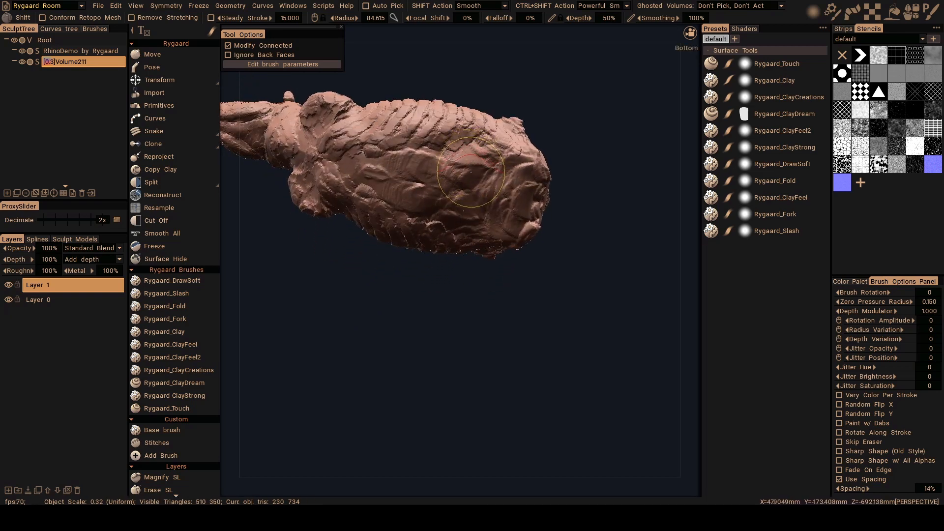
# Pick the Move tool in the Rygaard section again.
pyautogui.click(152, 54)
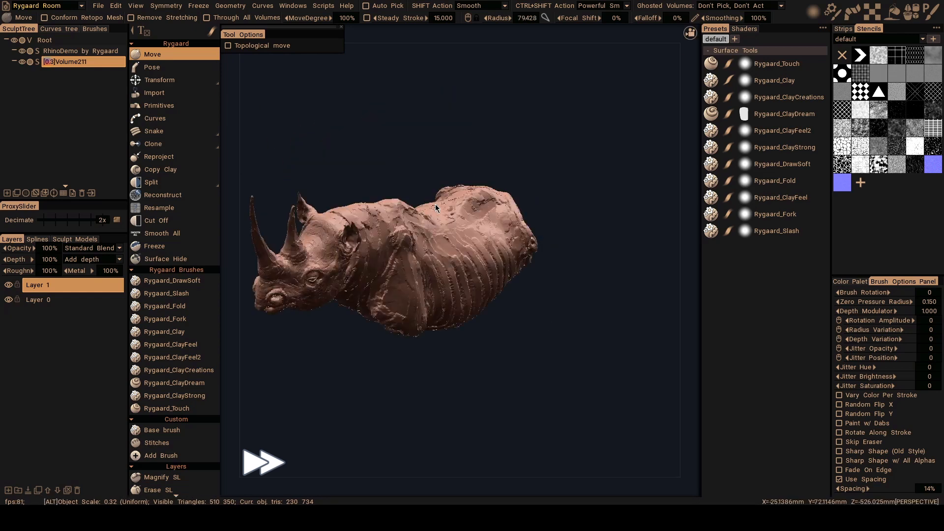
# Reselect Rygaard_ClayDream to layer clay over the rear and hips.
pyautogui.click(175, 382)
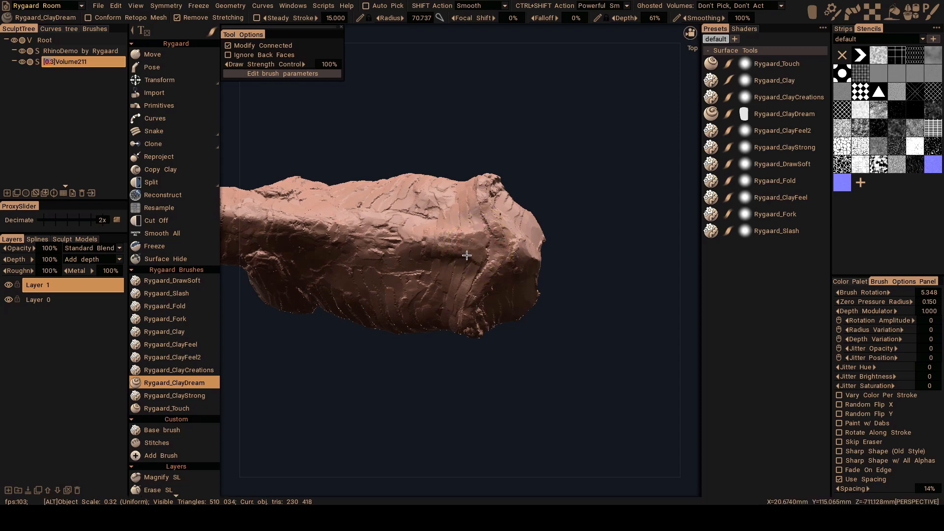
# Add clay to the rhino's rear hip mass with ClayDream strokes.
pyautogui.click(444, 254)
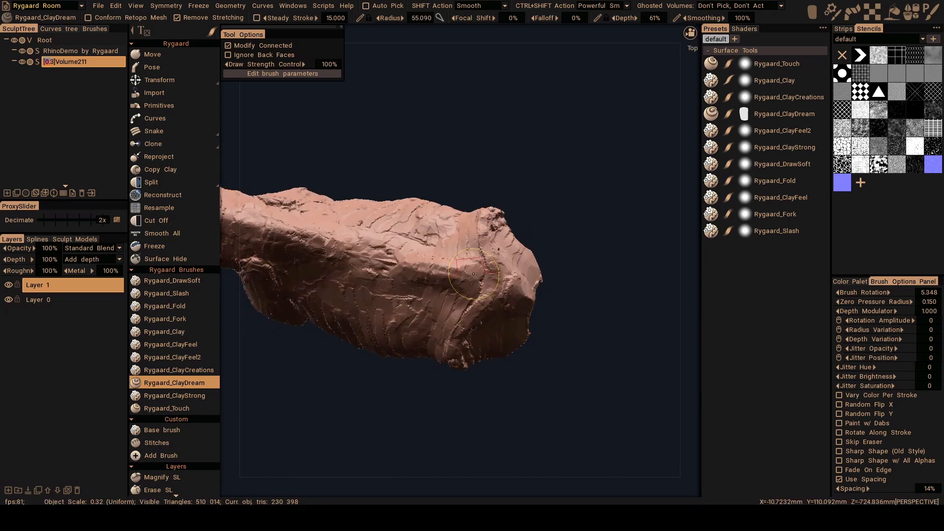
pyautogui.moveTo(478, 268)
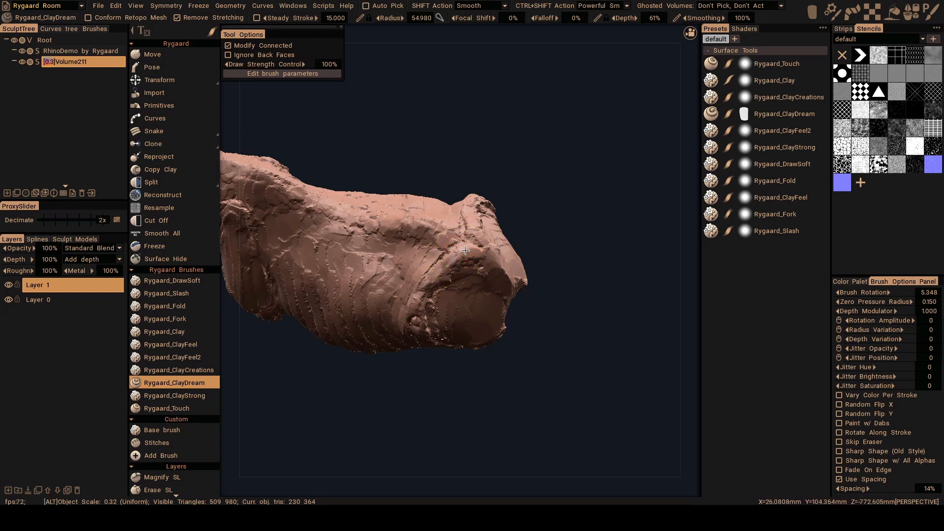
pyautogui.moveTo(456, 243)
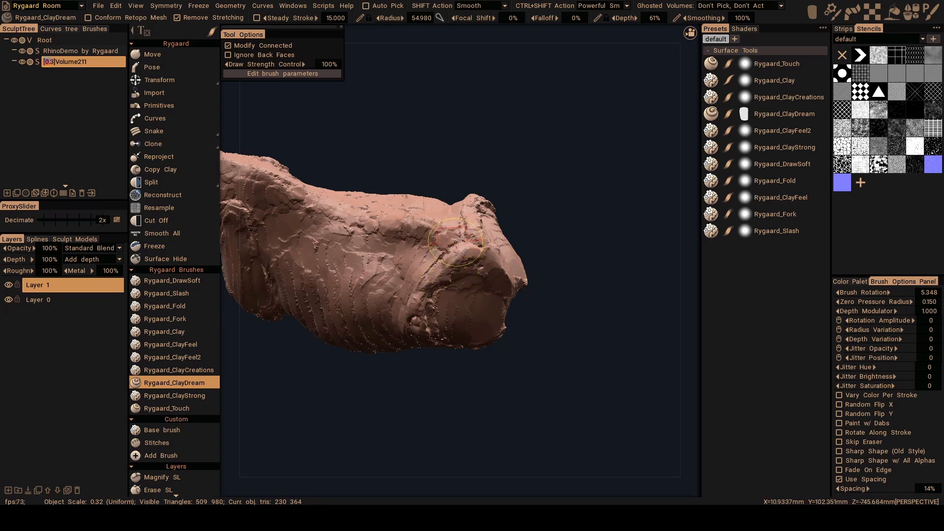
pyautogui.moveTo(454, 249)
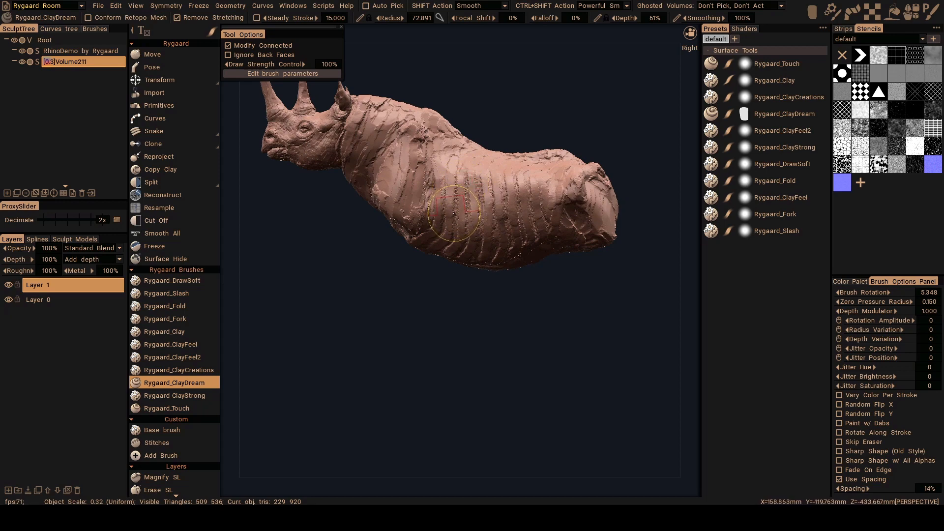
pyautogui.moveTo(452, 215)
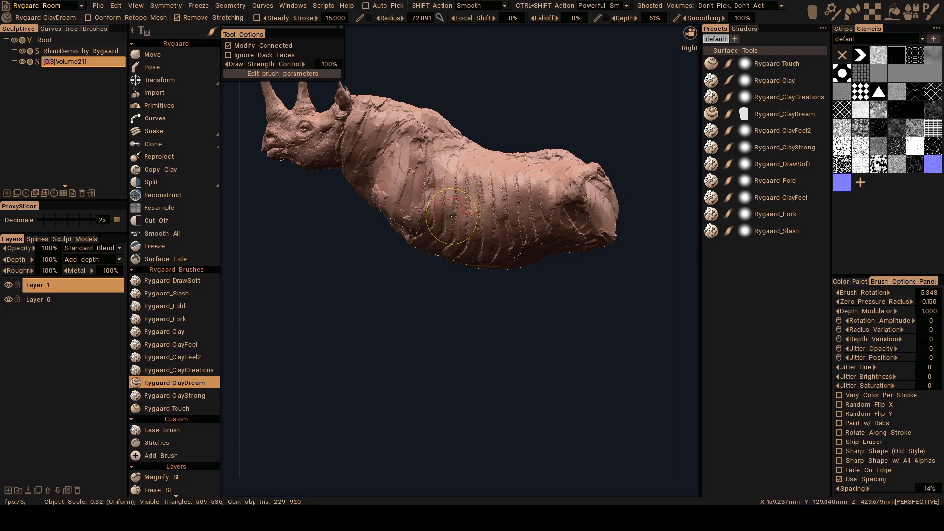
# Choose the Move tool from the Sculpt panel.
pyautogui.click(153, 54)
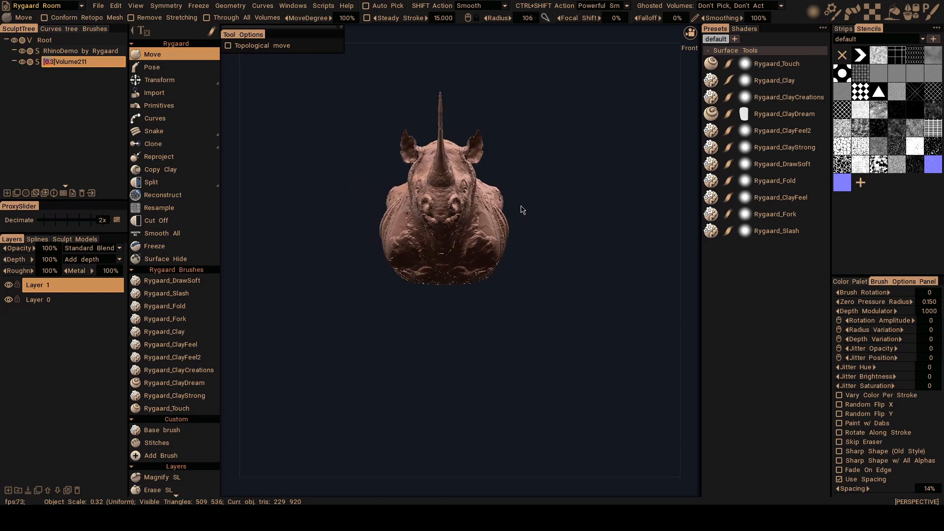
pyautogui.moveTo(519, 209)
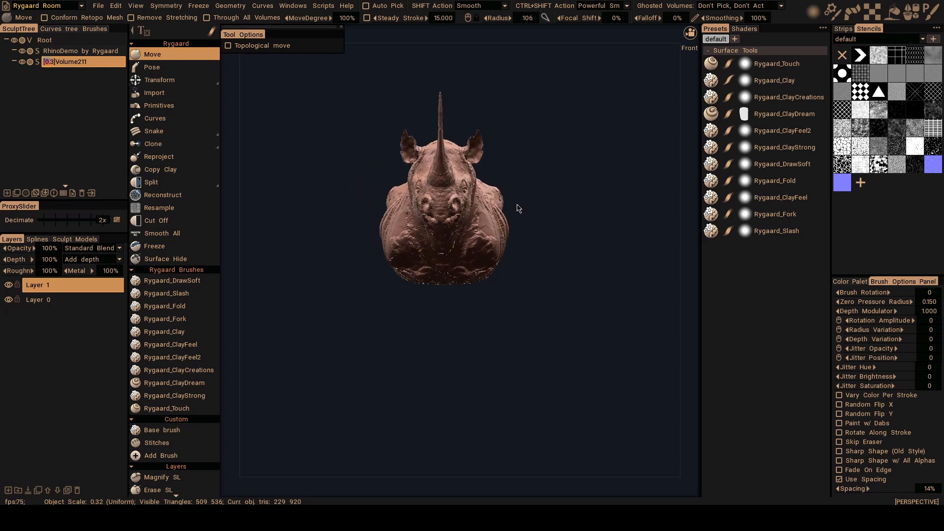